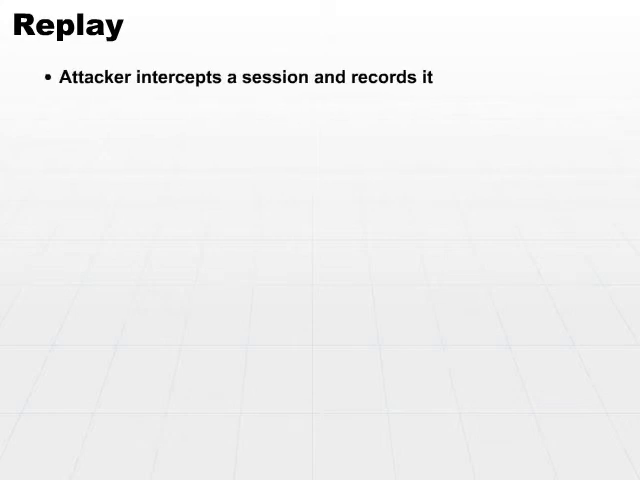
{"action": "key", "text": "right"}
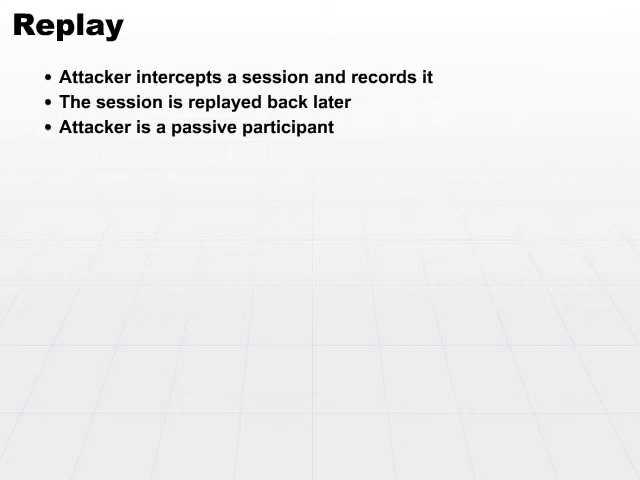